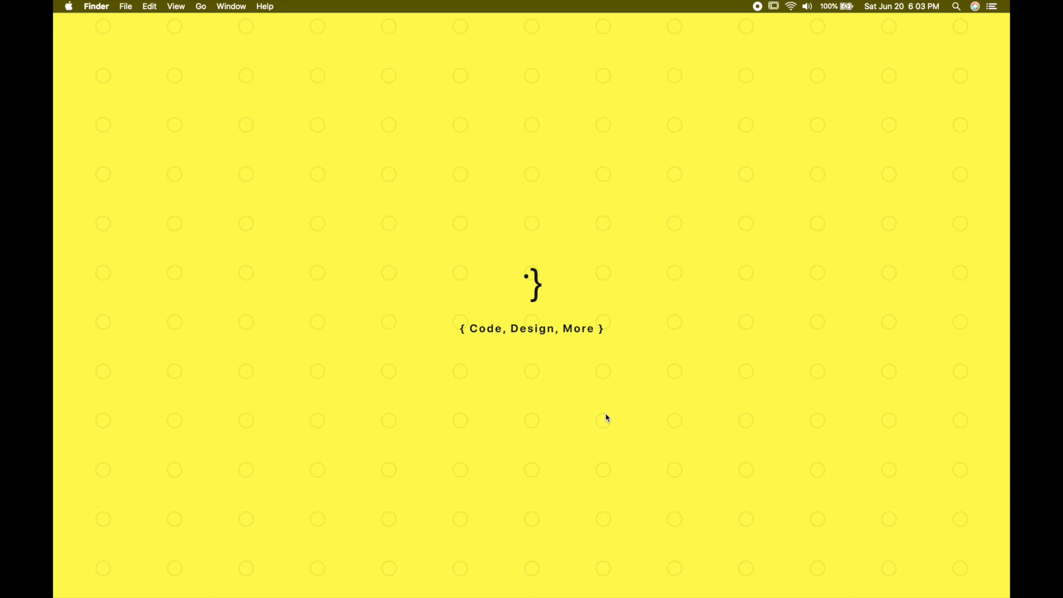
{"action": "mouse_move", "coordinate": [571, 389]}
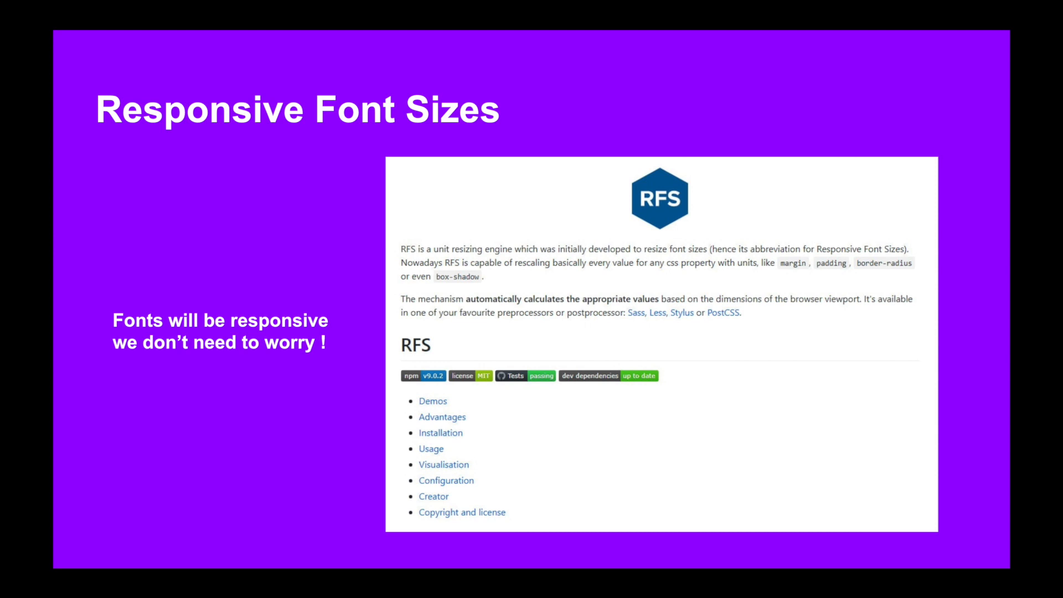
{"action": "key", "text": "Right"}
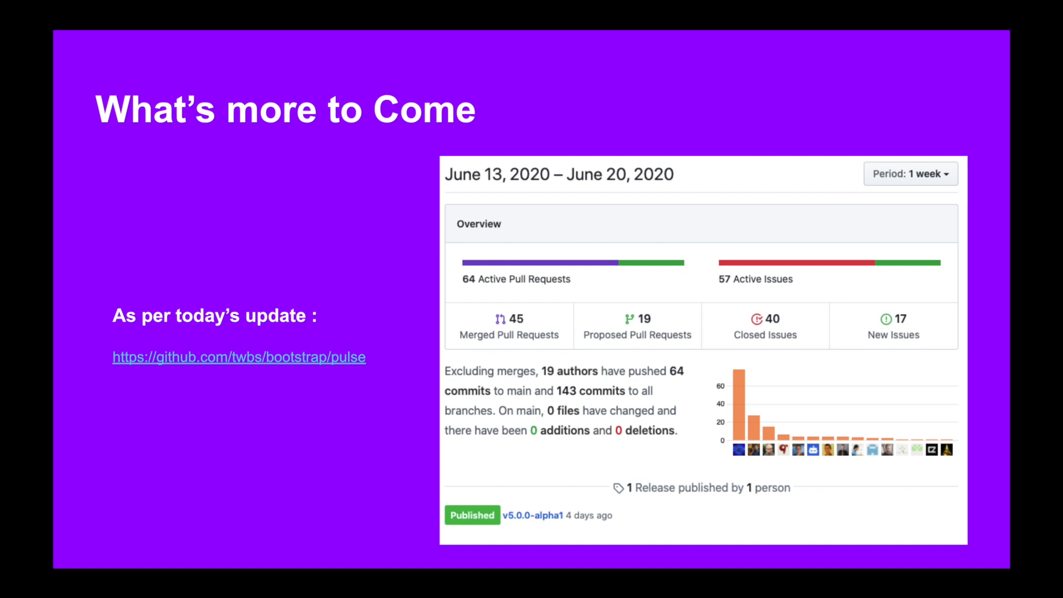
{"action": "key", "text": "right"}
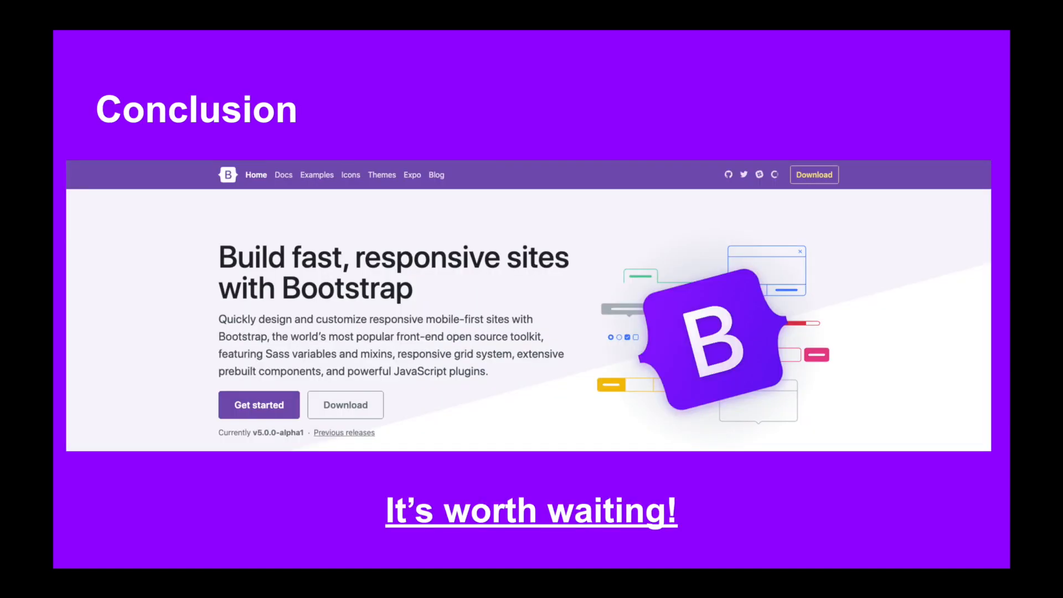